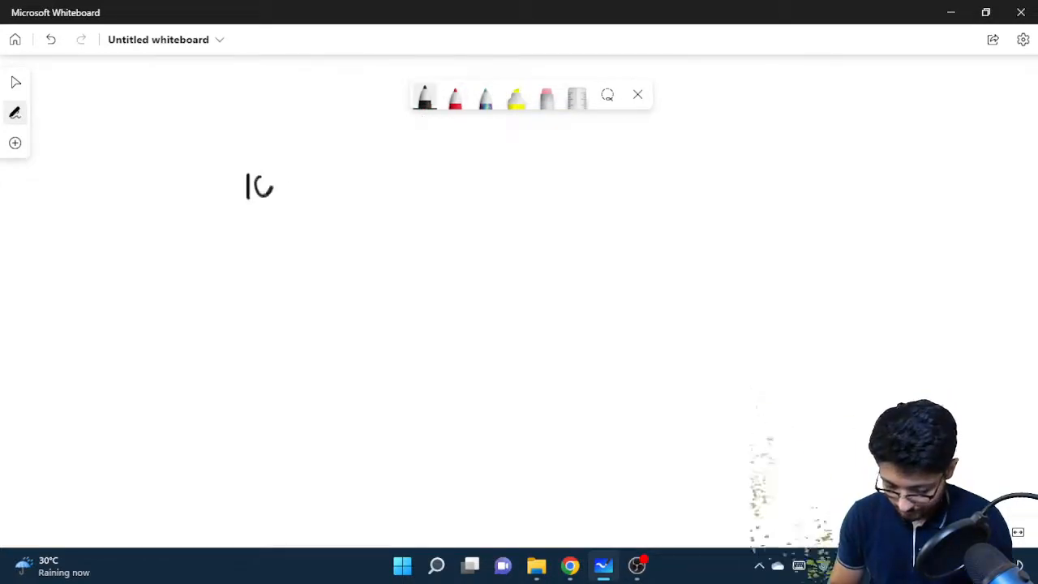
Handwrite 100 / 7 with an arrow and the long division giving 14 remainder 2
{"action": "left_click_drag", "start_coordinate": [259, 186], "coordinate": [332, 171]}
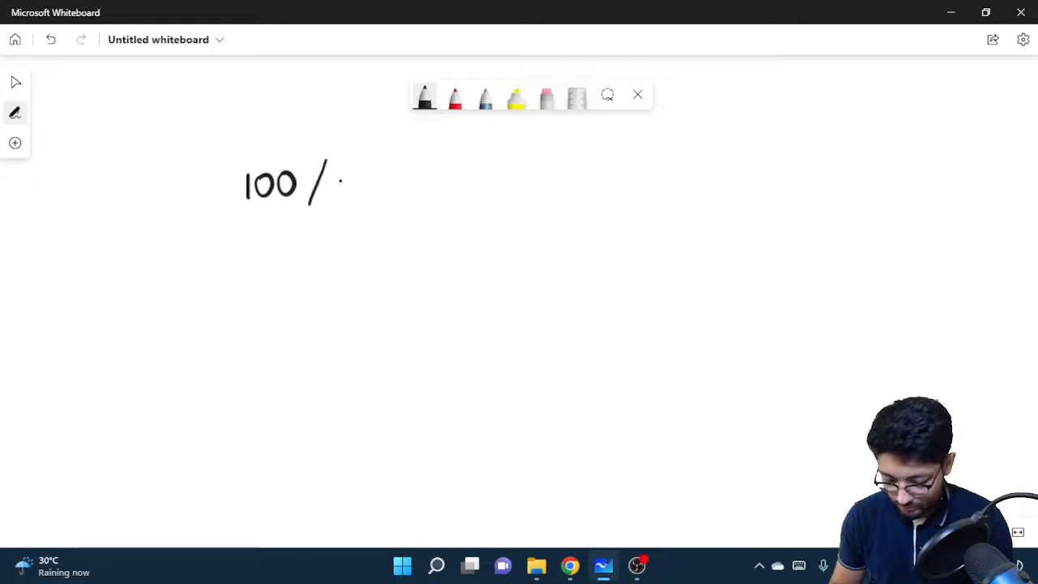
{"action": "left_click_drag", "start_coordinate": [333, 166], "coordinate": [341, 203]}
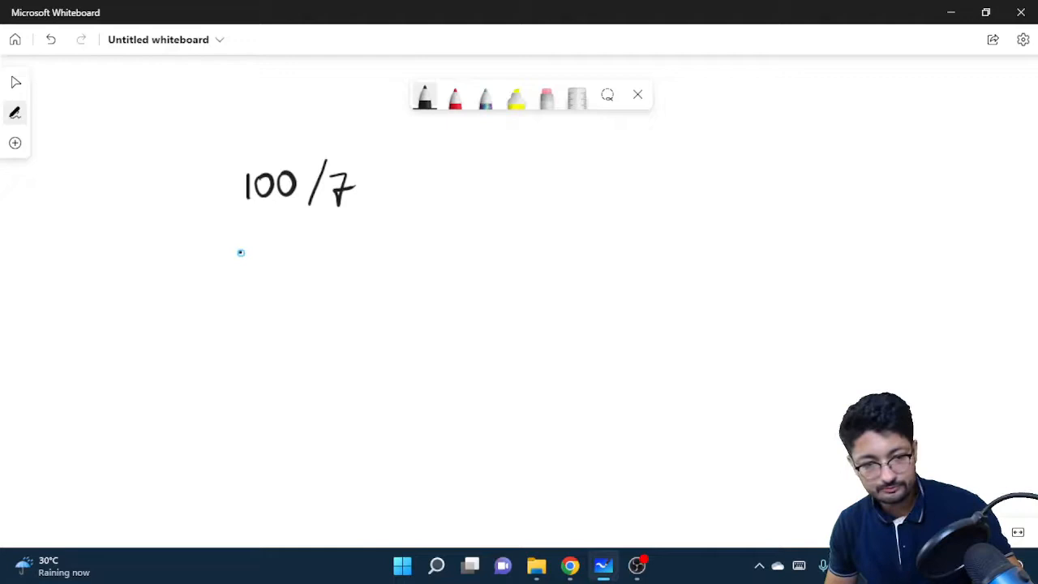
{"action": "left_click_drag", "start_coordinate": [369, 180], "coordinate": [432, 180]}
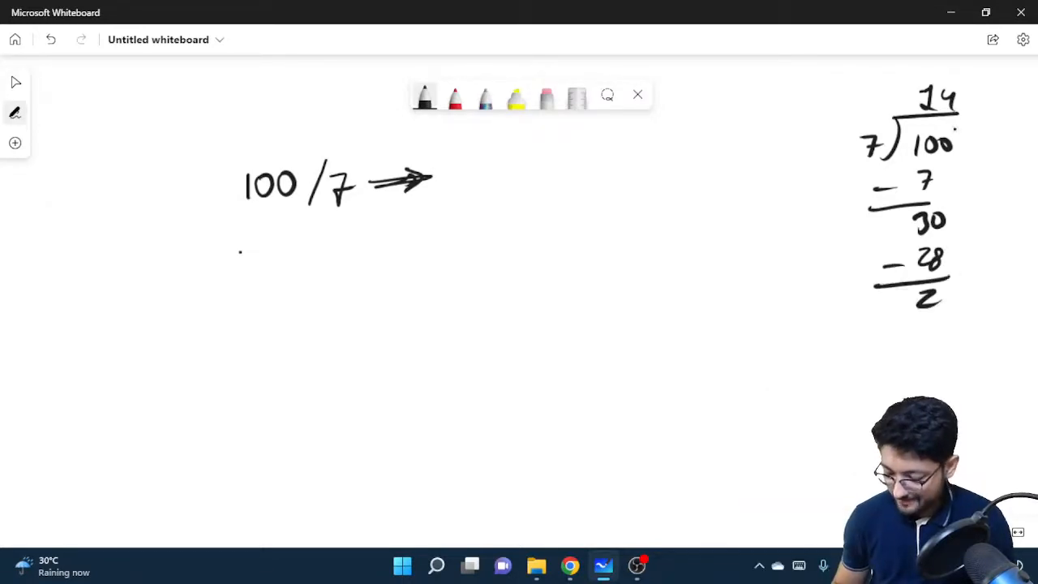
Circle 14 and remainder 2, write remainder 2 on the left, then arrow 100 to 14/7 and add 0
{"action": "left_click_drag", "start_coordinate": [909, 81], "coordinate": [965, 106]}
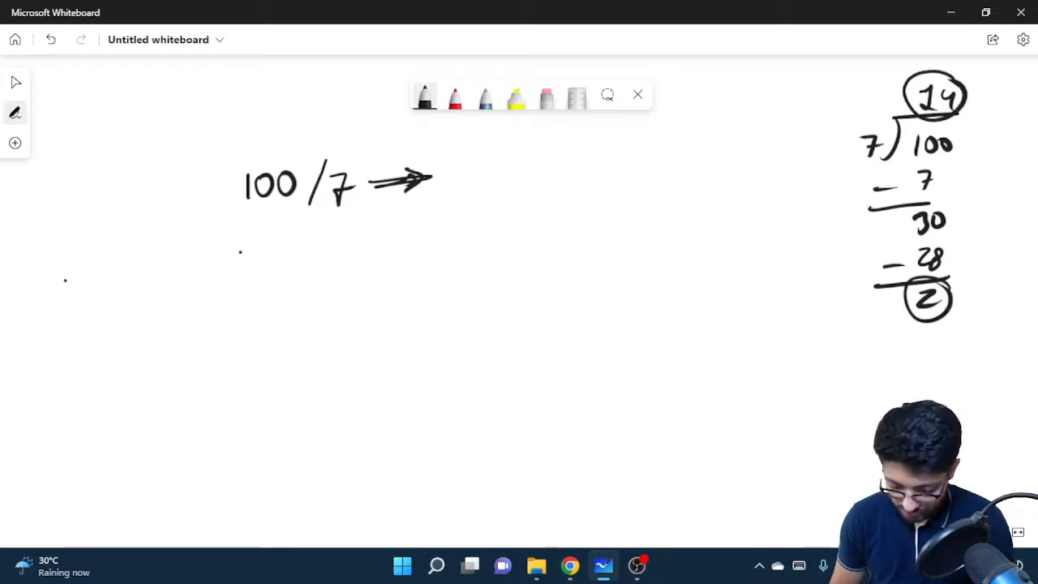
{"action": "left_click_drag", "start_coordinate": [57, 276], "coordinate": [81, 312]}
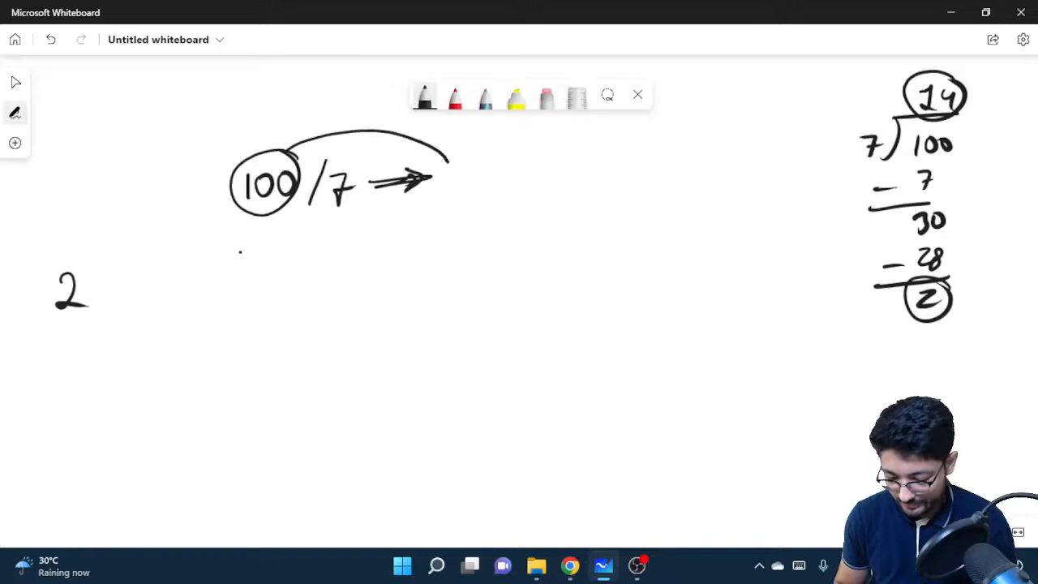
{"action": "left_click_drag", "start_coordinate": [446, 155], "coordinate": [466, 182]}
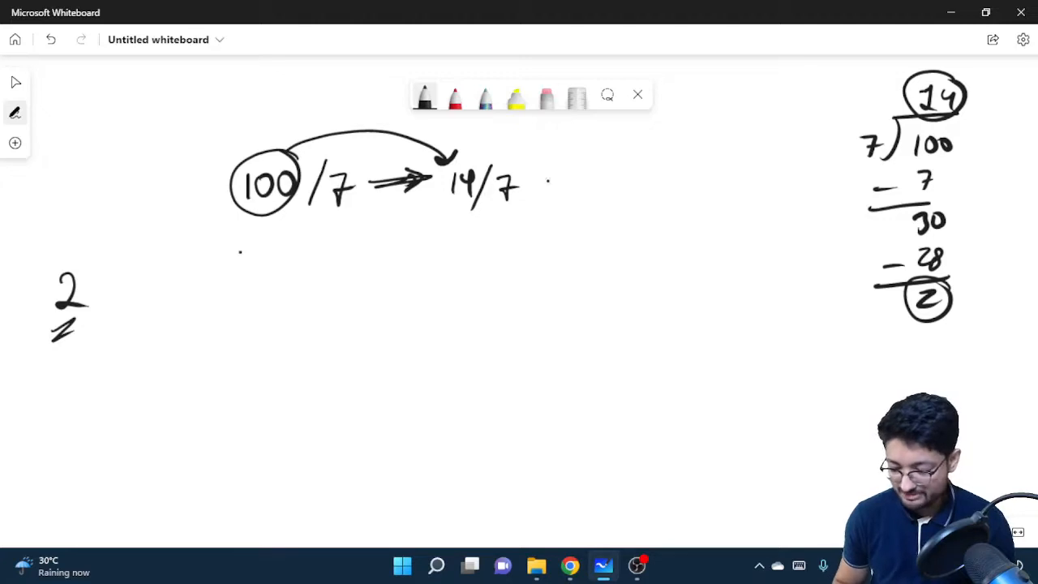
{"action": "left_click_drag", "start_coordinate": [98, 276], "coordinate": [105, 304]}
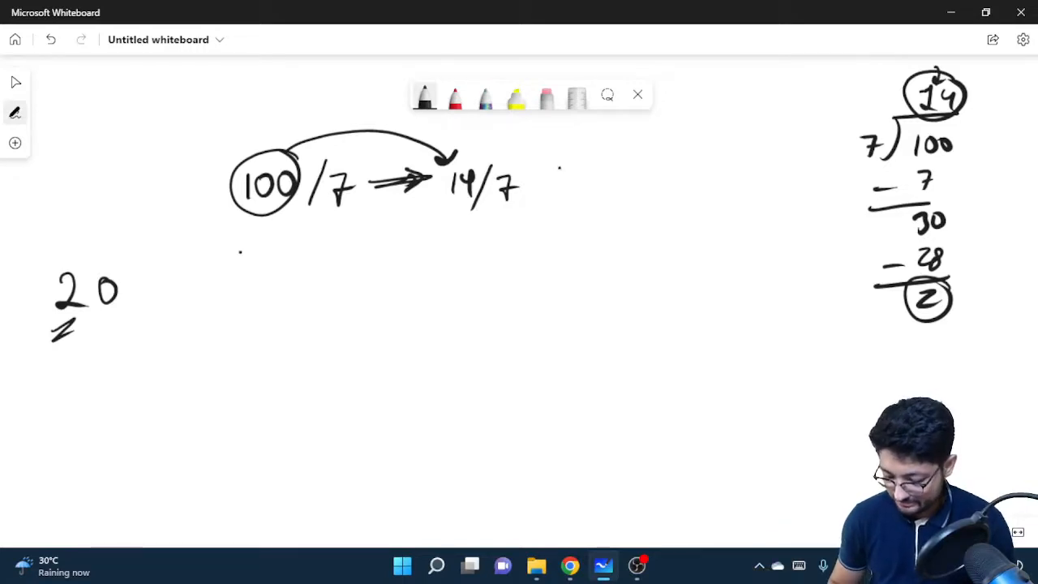
Write 14/7 gives 2, then 2/7 reaches 0, and circle the final result 202
{"action": "left_click_drag", "start_coordinate": [536, 178], "coordinate": [613, 179]}
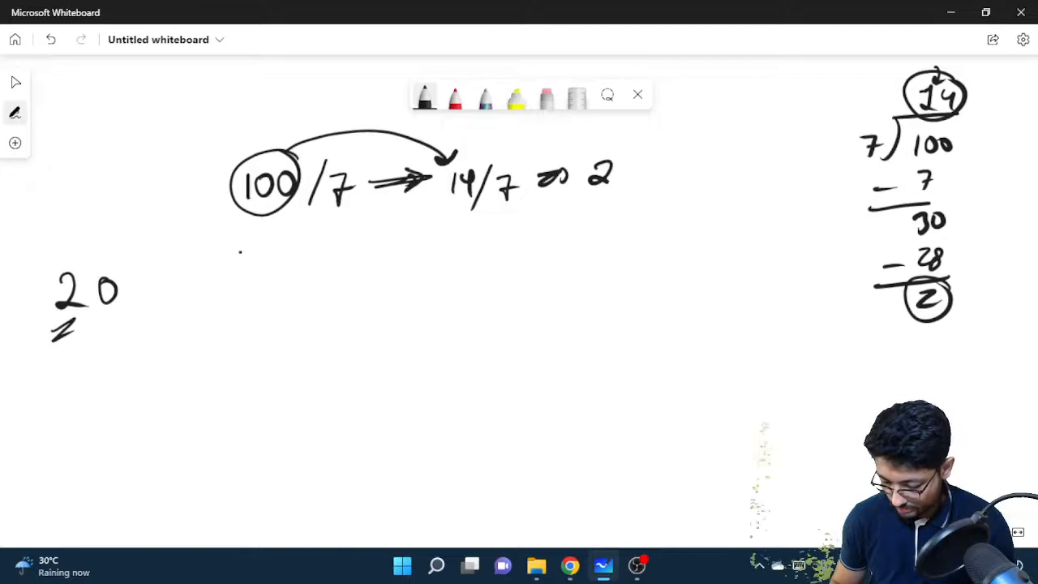
{"action": "left_click_drag", "start_coordinate": [584, 174], "coordinate": [661, 179]}
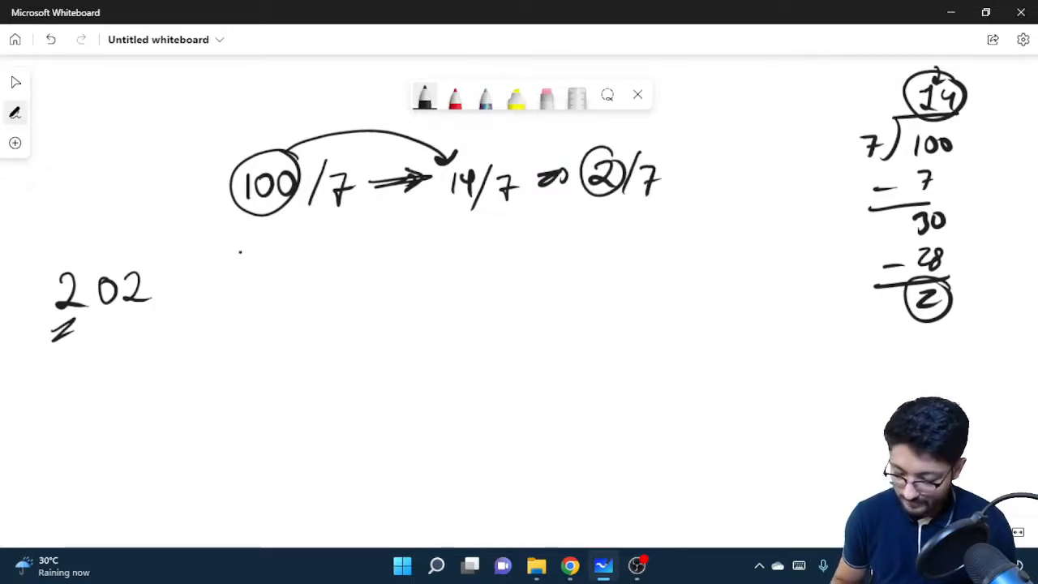
{"action": "left_click_drag", "start_coordinate": [685, 174], "coordinate": [709, 174]}
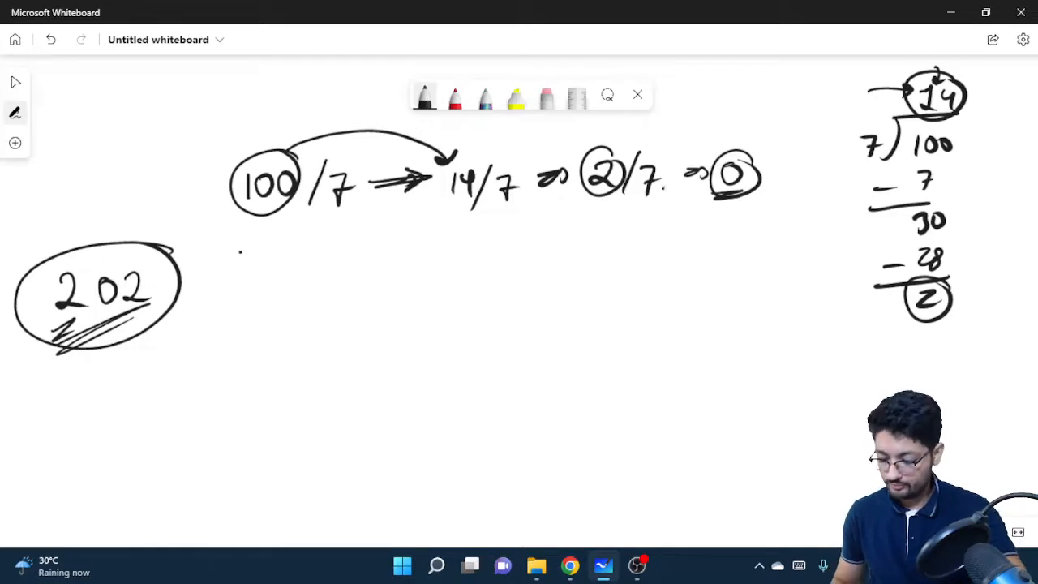
{"action": "left_click_drag", "start_coordinate": [584, 195], "coordinate": [640, 195]}
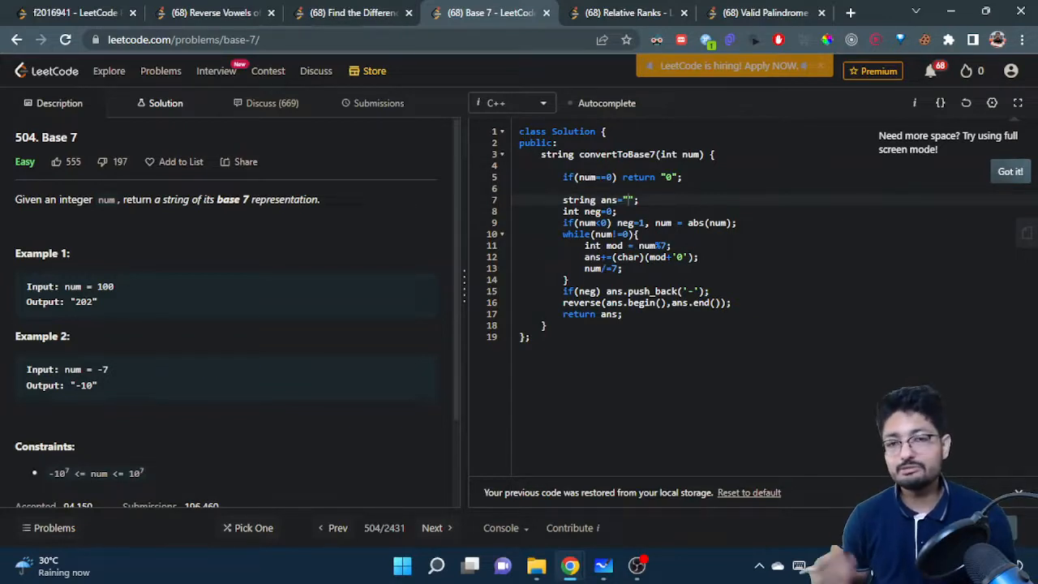
{"action": "mouse_move", "coordinate": [613, 243]}
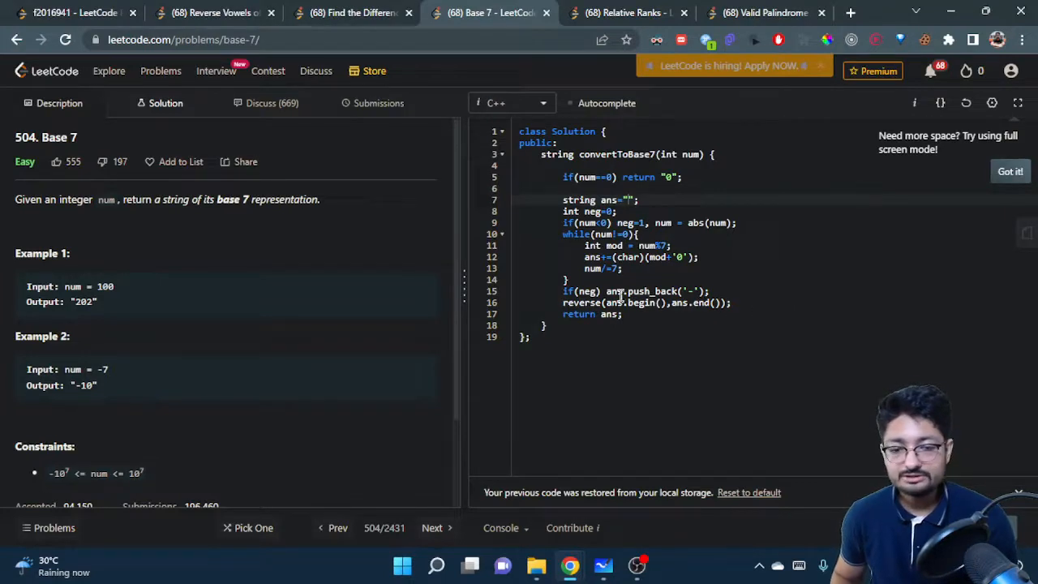
{"action": "mouse_move", "coordinate": [600, 200]}
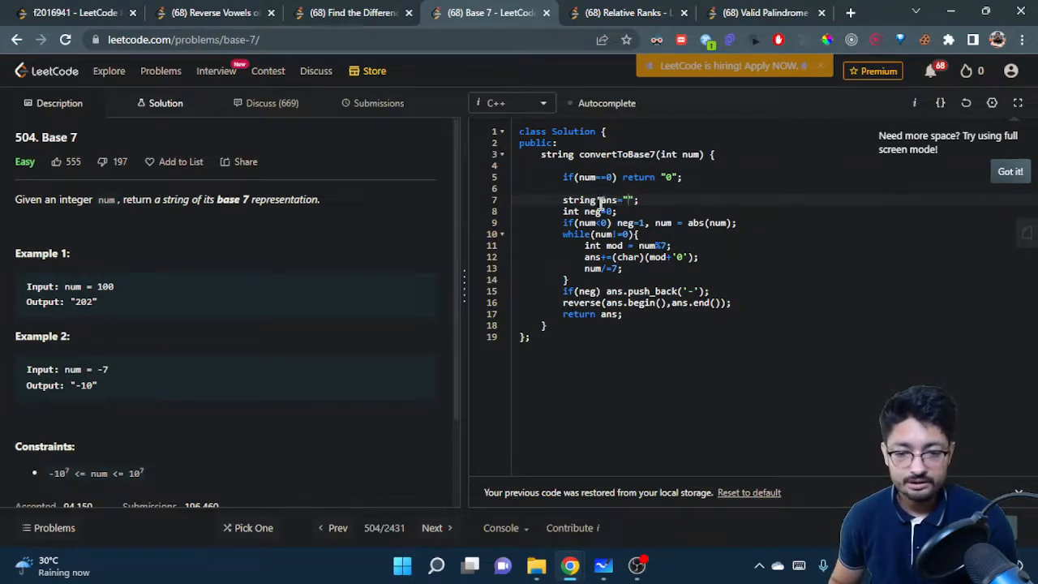